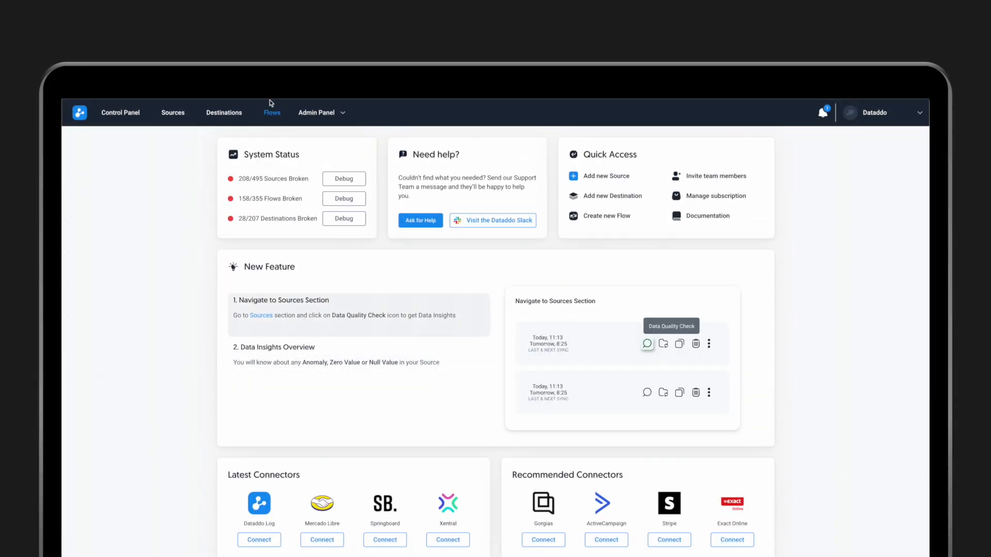
Step: Show the HubSpot to Google Sheets flow's configuration with its Write Mode options
left_click(272, 112)
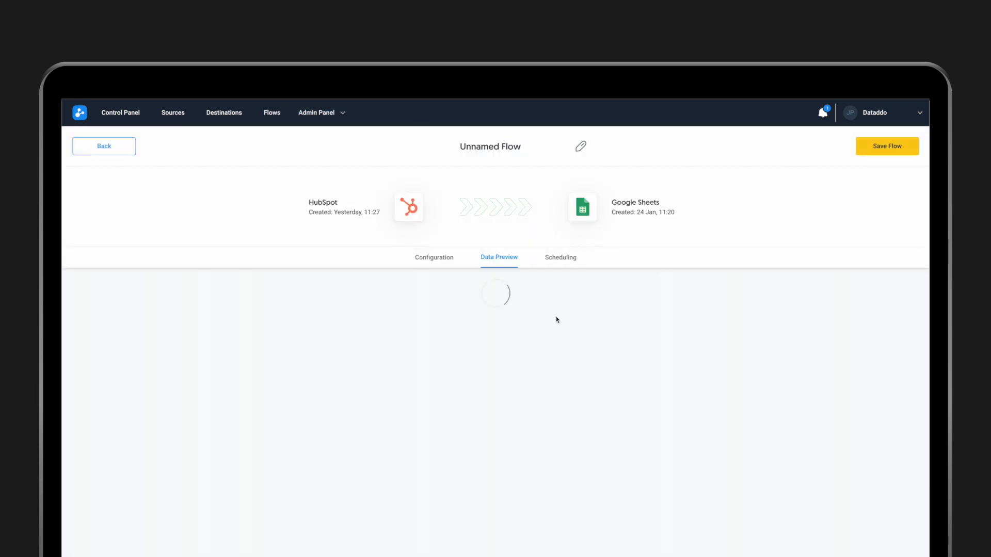
left_click(435, 257)
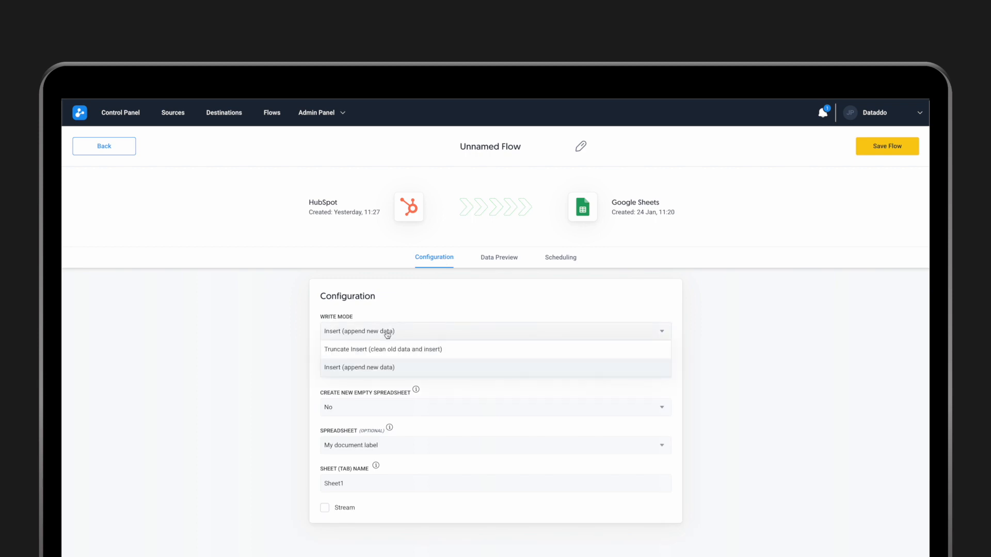
mouse_move(362, 358)
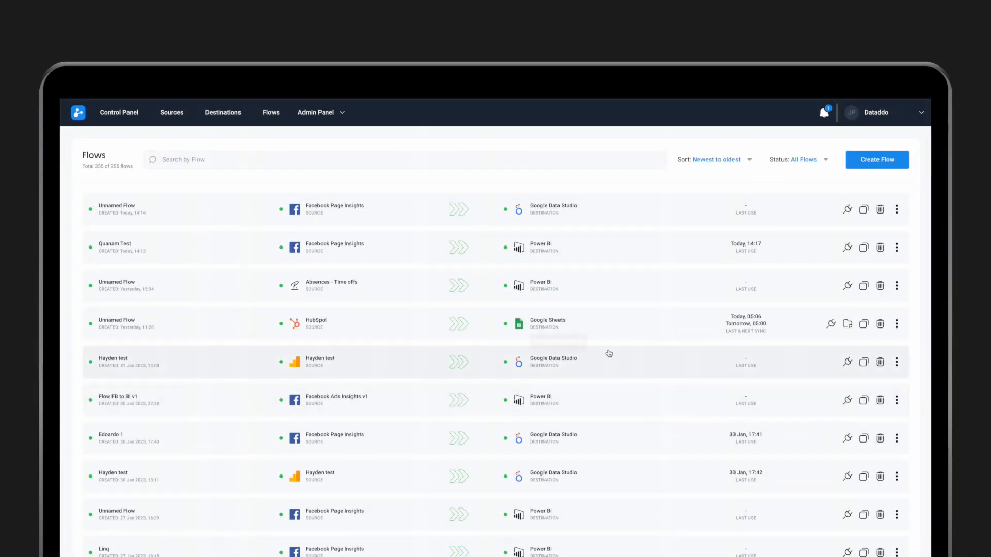
Step: Reopen the HubSpot to Google Sheets flow's configuration listing truncate insert and append write modes
left_click(443, 323)
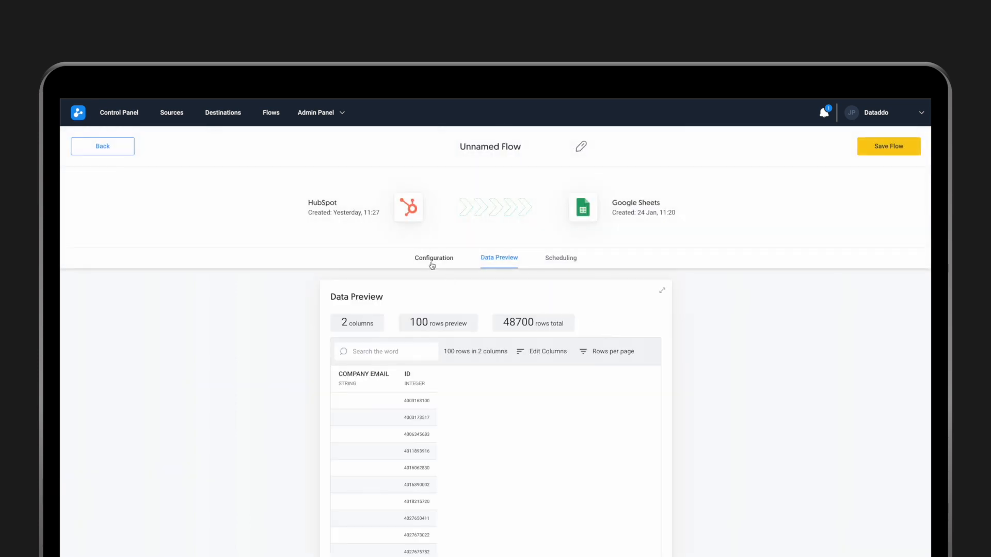
left_click(433, 258)
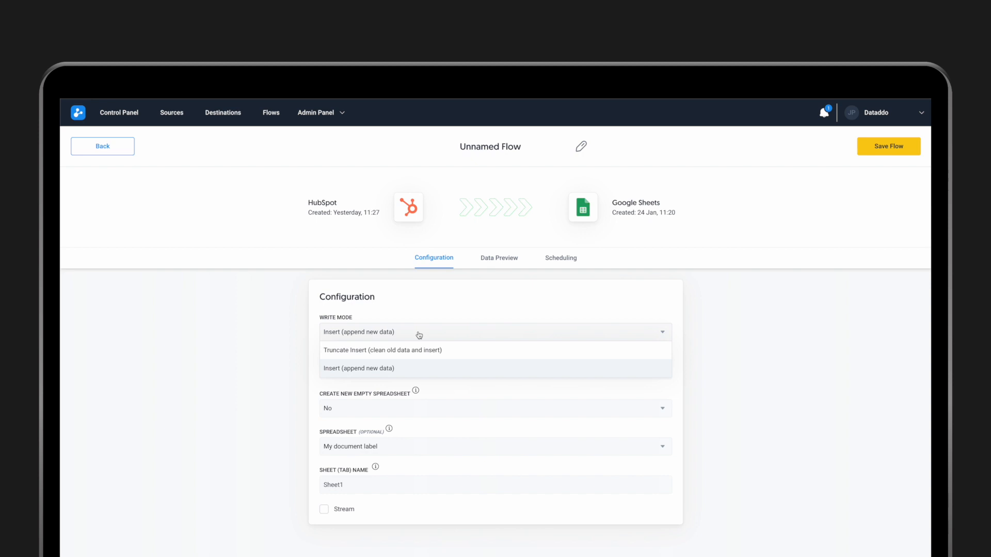
mouse_move(411, 356)
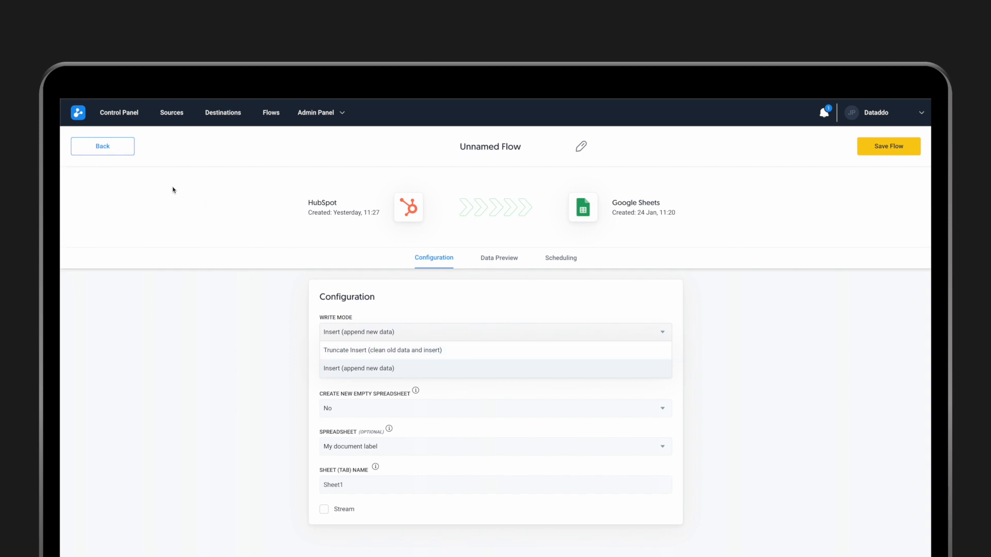
Step: Preview a Clone Settings copy of the Facebook Page Insights flow, then return to the 355-flow list uncreated
left_click(102, 146)
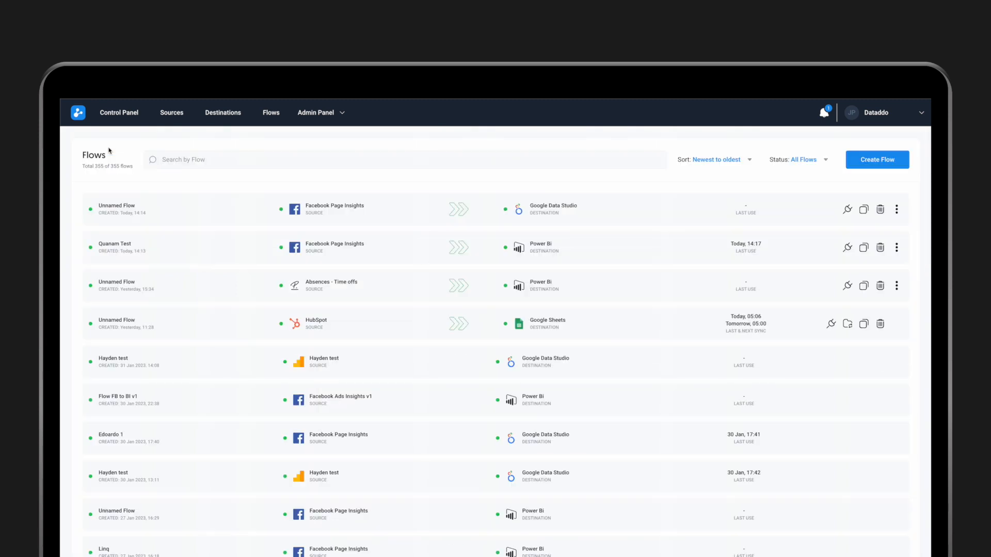
mouse_move(576, 310)
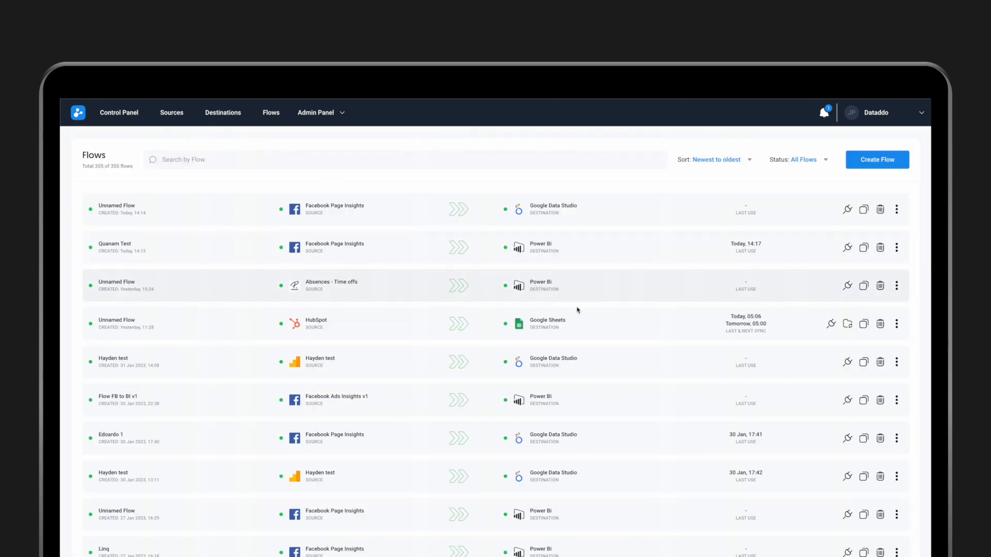
mouse_move(593, 388)
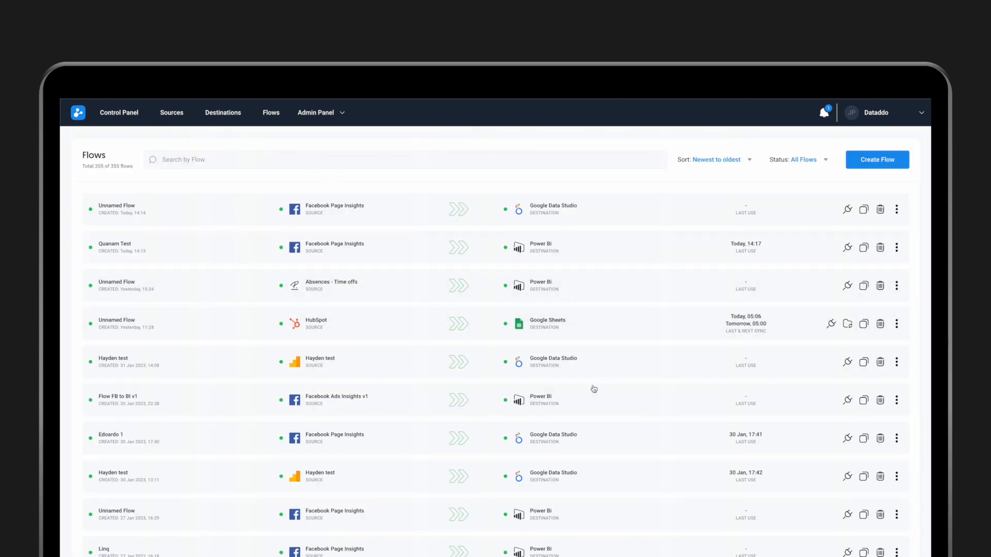
mouse_move(710, 430)
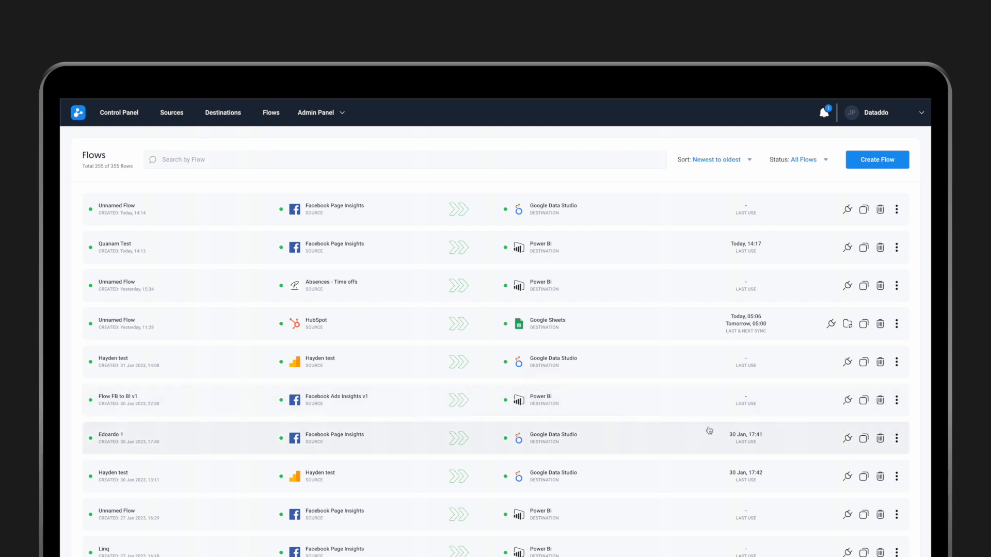
mouse_move(867, 238)
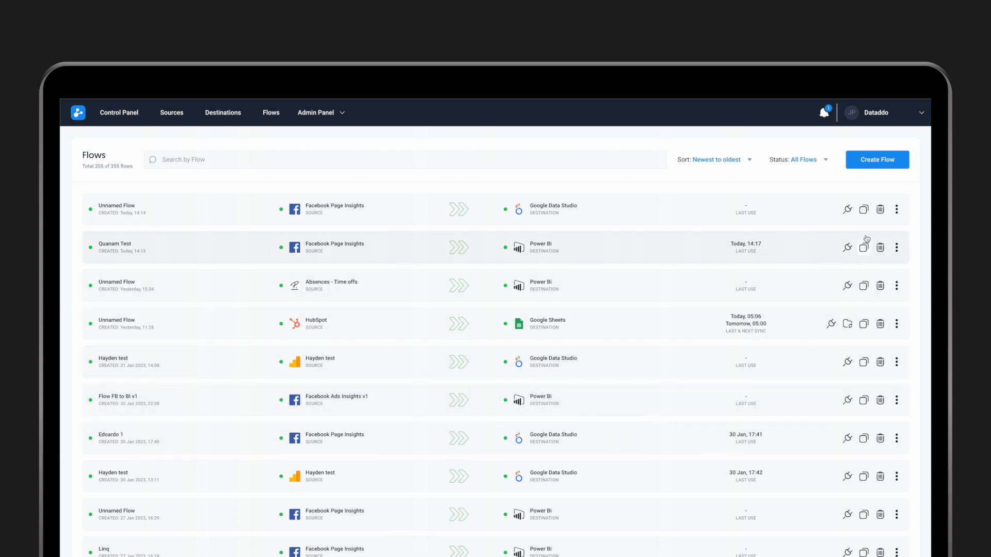
mouse_move(863, 209)
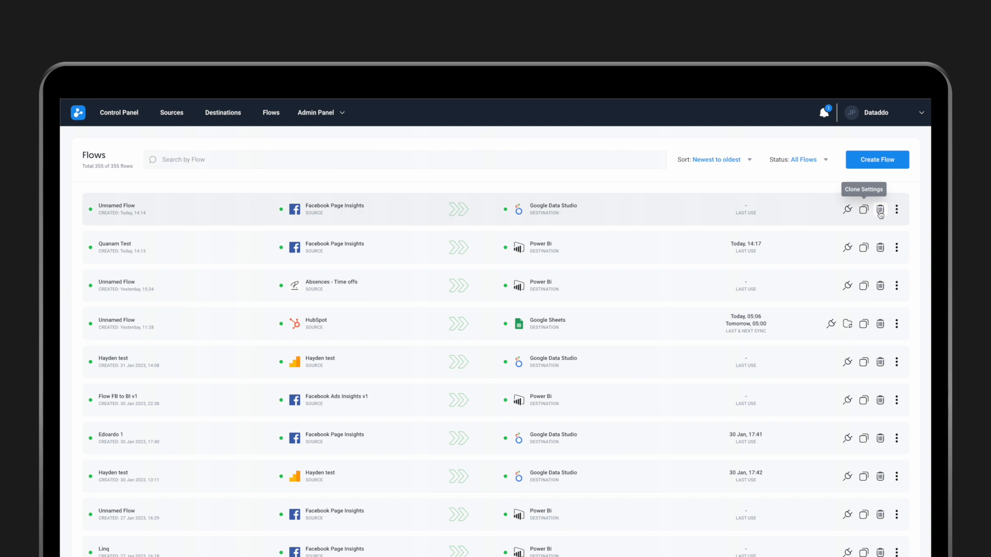
mouse_move(896, 210)
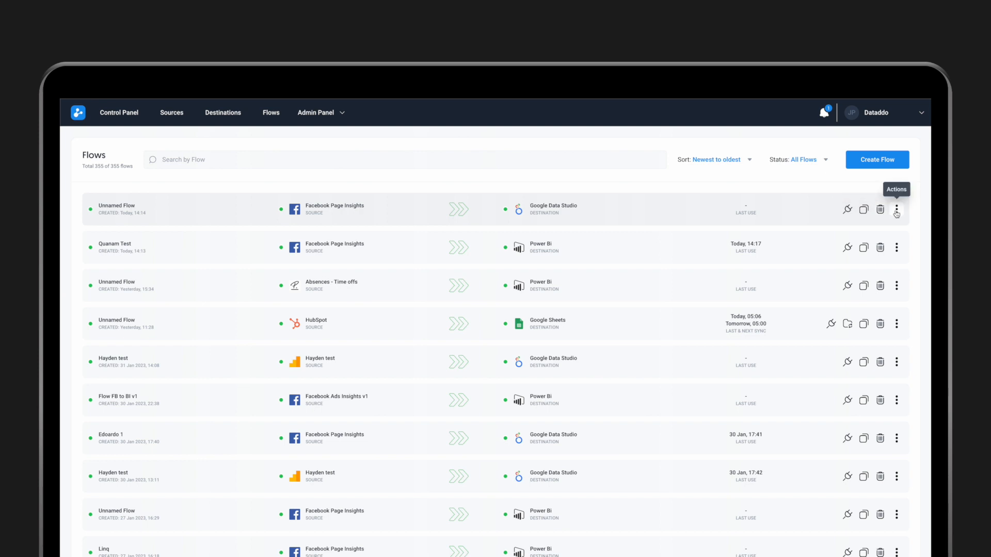
mouse_move(863, 215)
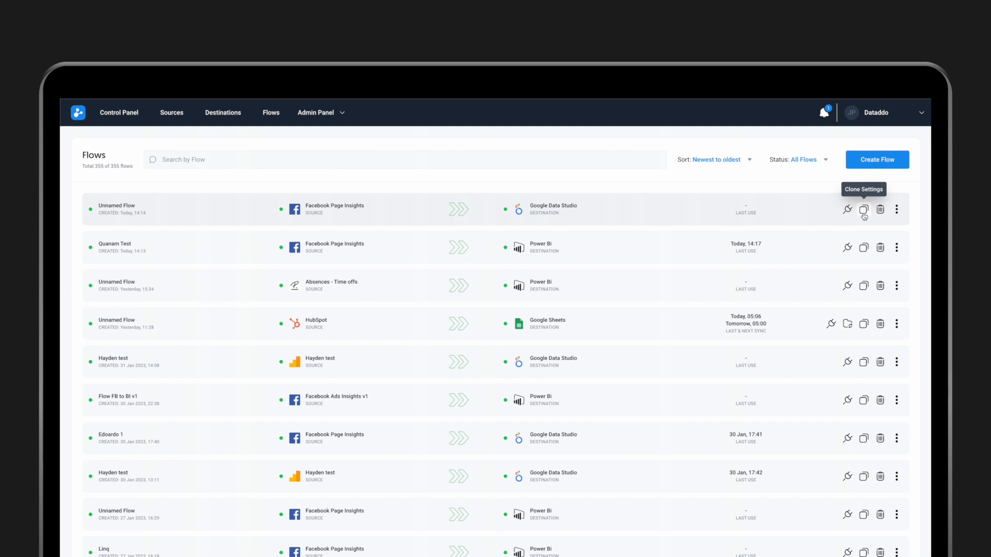
mouse_move(894, 164)
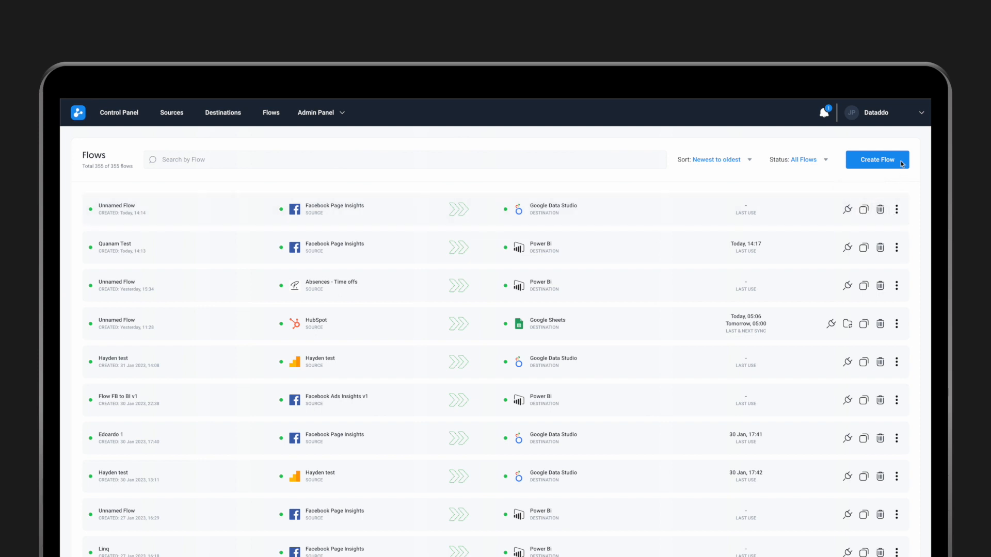
left_click(863, 209)
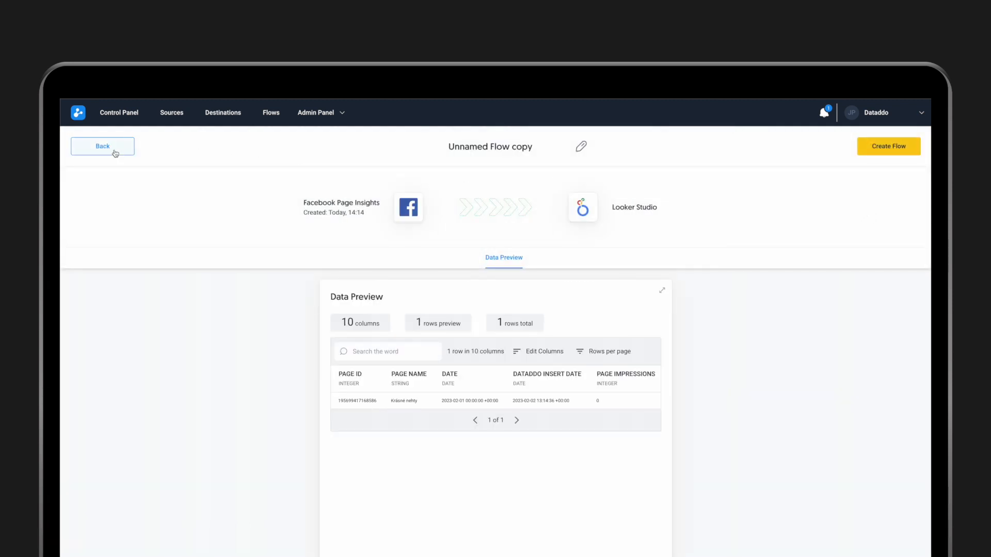
left_click(102, 146)
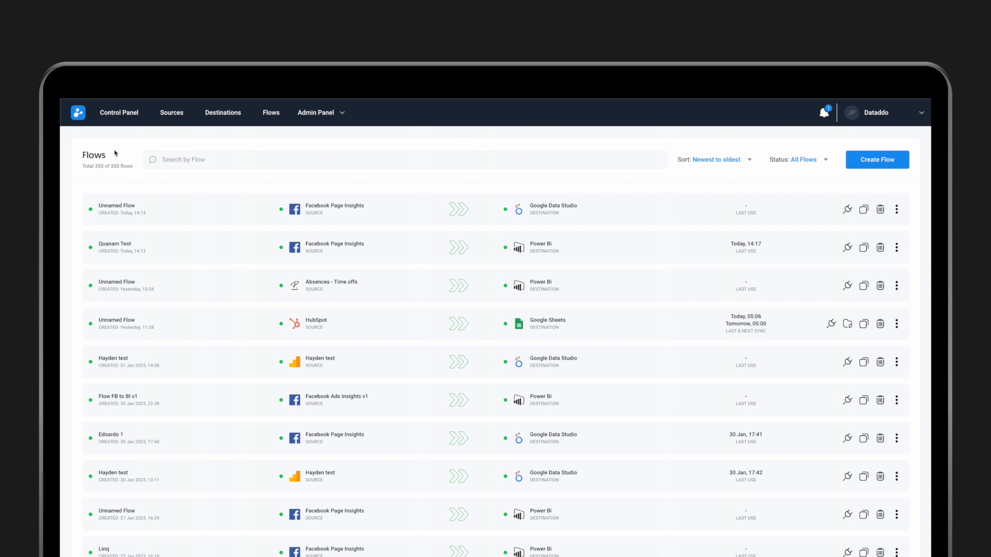
mouse_move(519, 438)
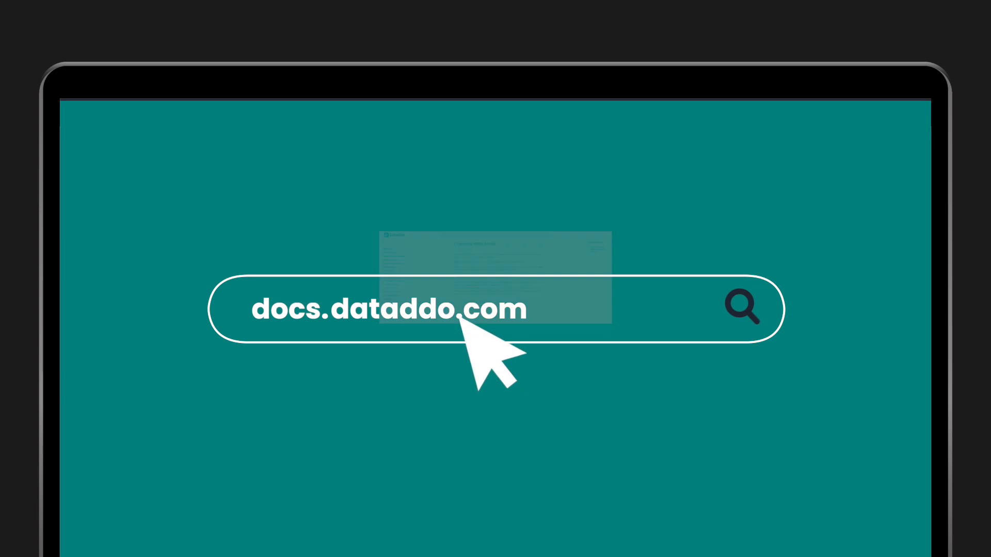
Step: Open the Changing Write Mode article under Data Flows on docs.dataddo.com
left_click(742, 309)
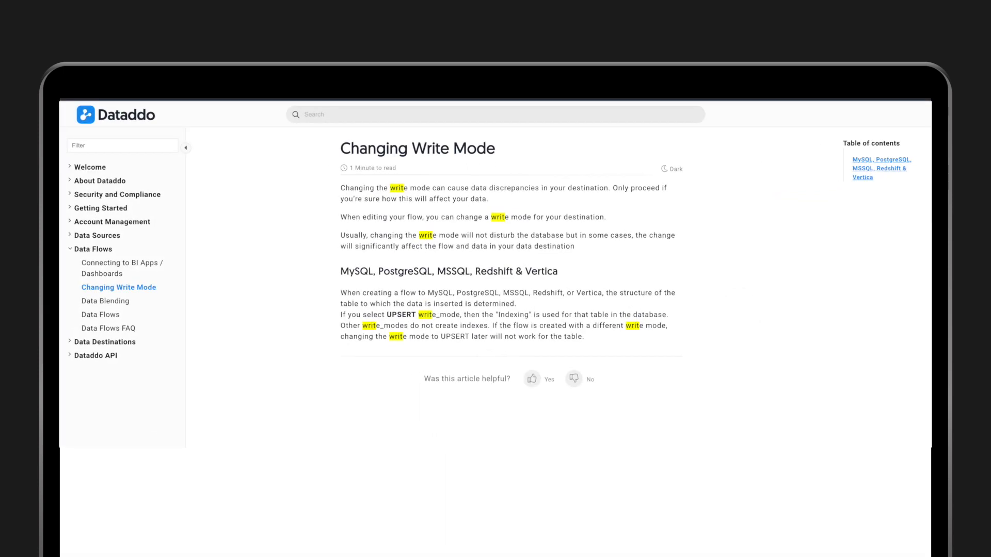